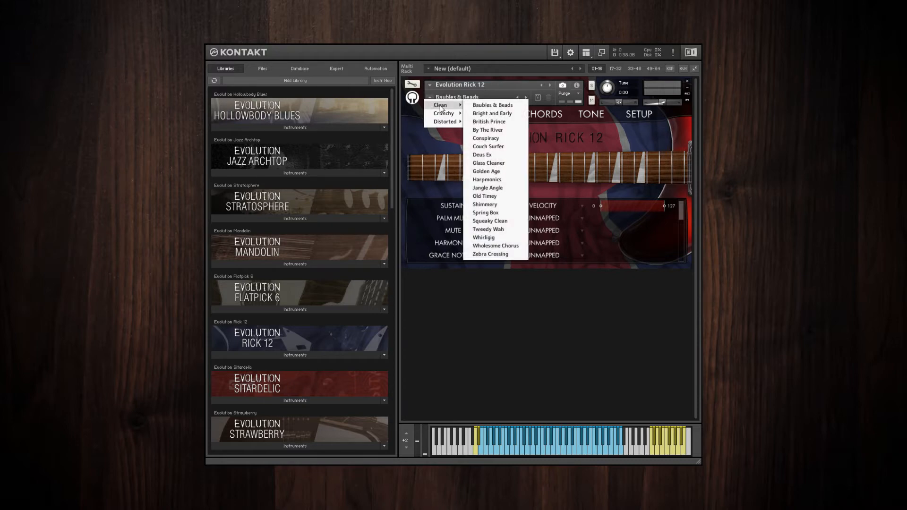
mouse_move(443, 113)
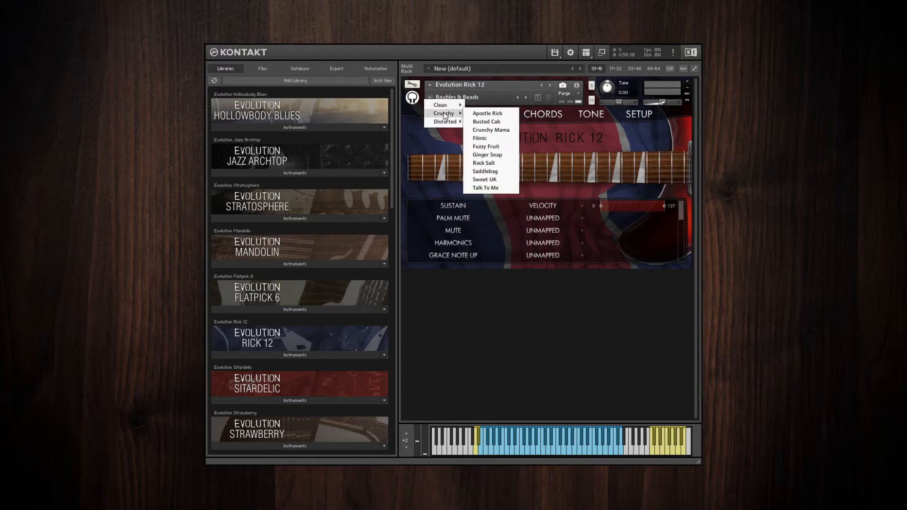
mouse_move(442, 105)
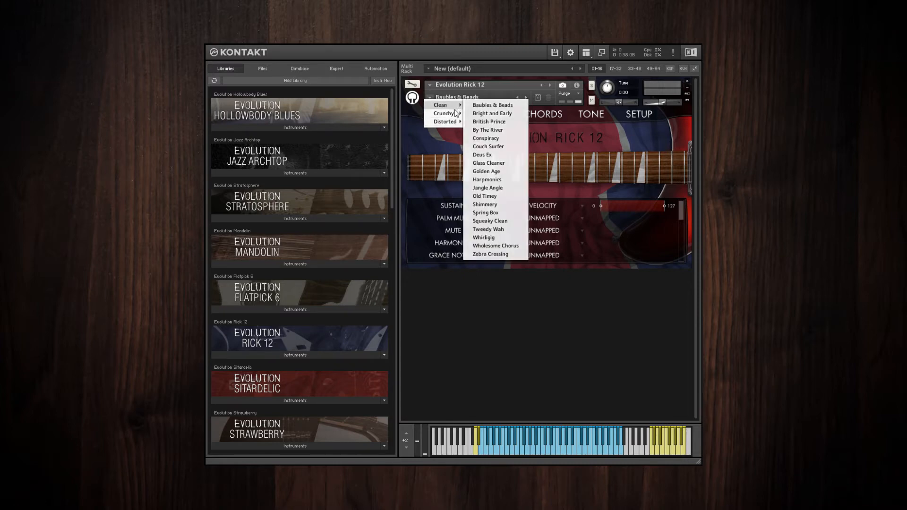
mouse_move(444, 121)
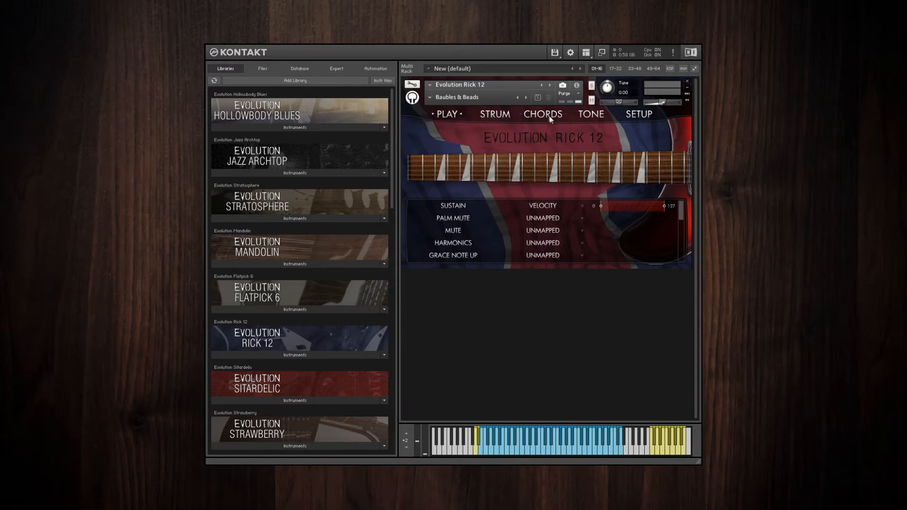
mouse_move(522, 101)
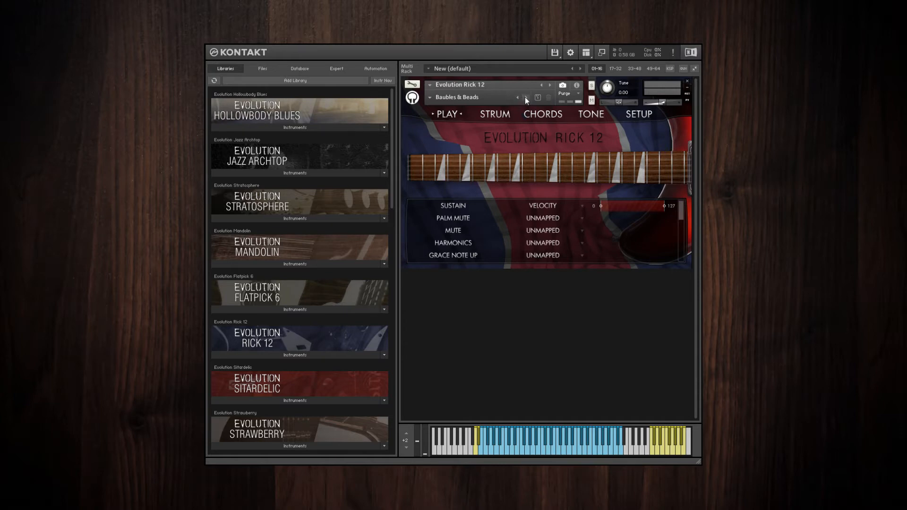
Step forward through the snapshots until British Prince is loaded on Evolution Rick 12.
left_click(526, 98)
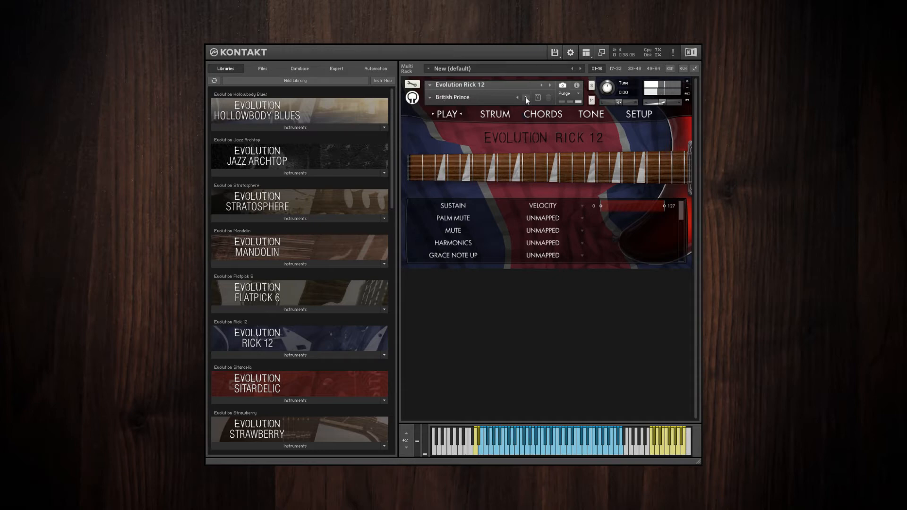
left_click(525, 97)
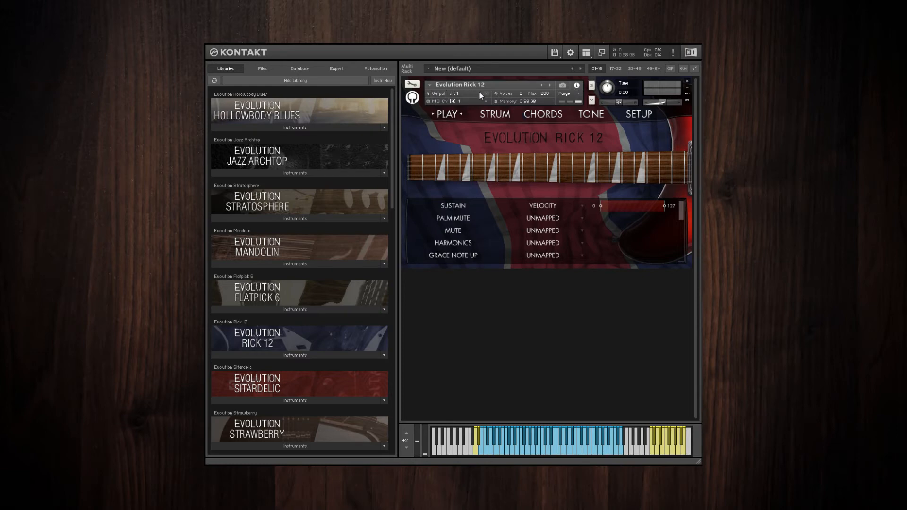
mouse_move(453, 98)
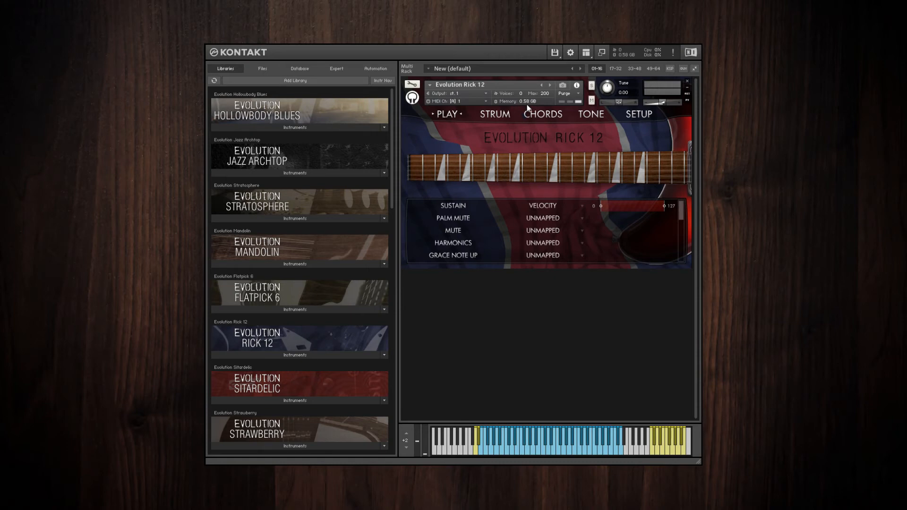
mouse_move(531, 104)
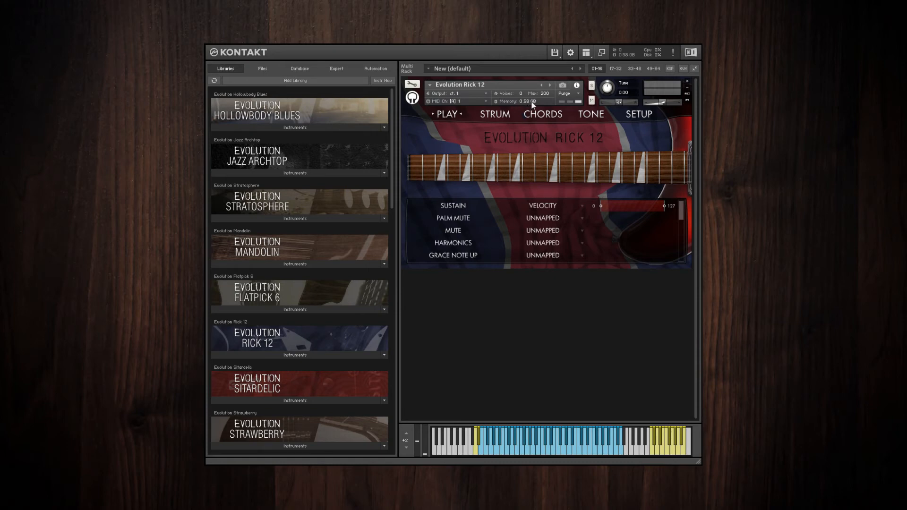